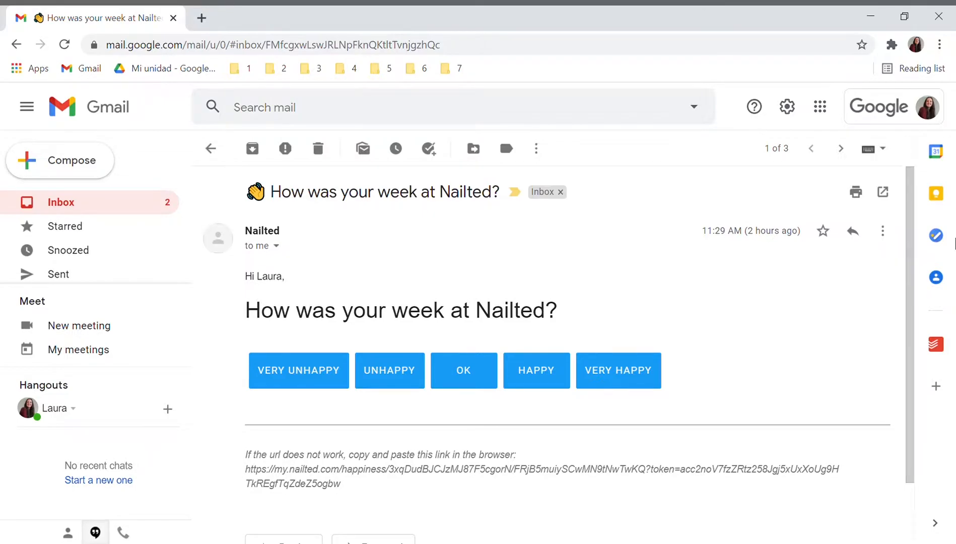
mouse_move(621, 367)
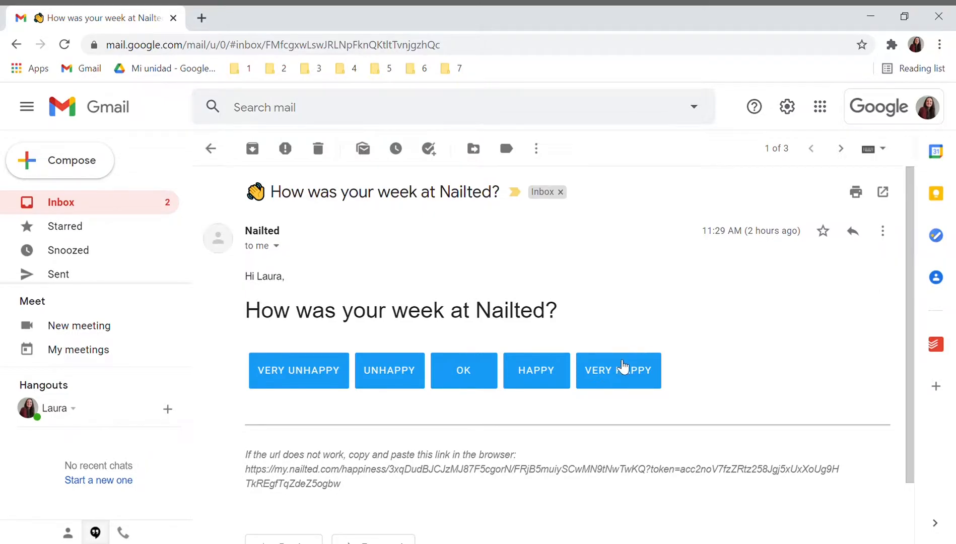
Submit VERY HAPPY as the answer to the weekly survey email.
left_click(618, 370)
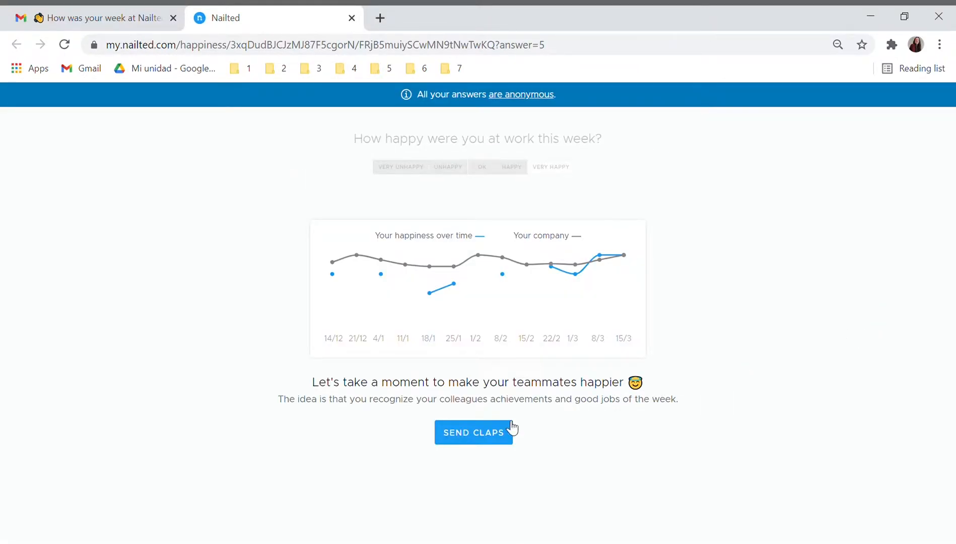
Go to Send Claps from the happiness results page.
left_click(473, 432)
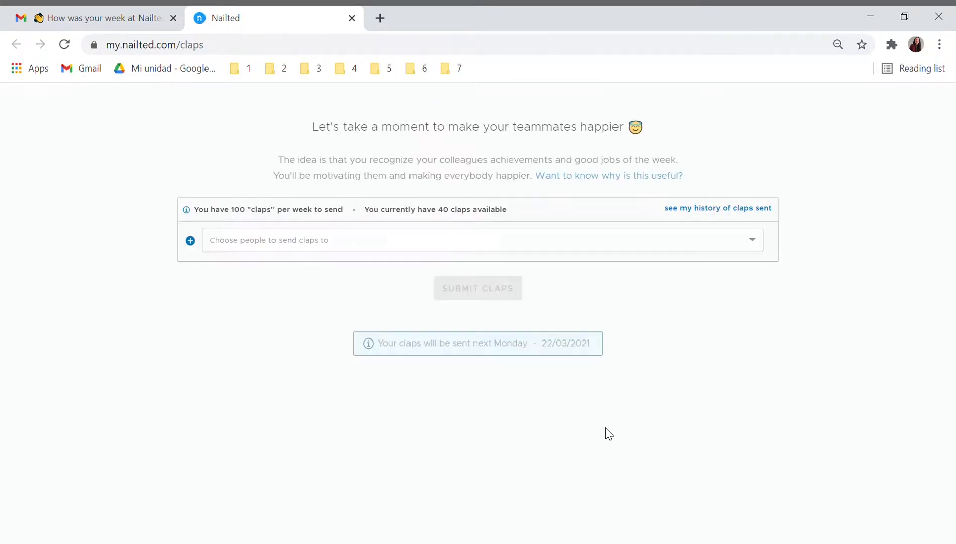
mouse_move(713, 434)
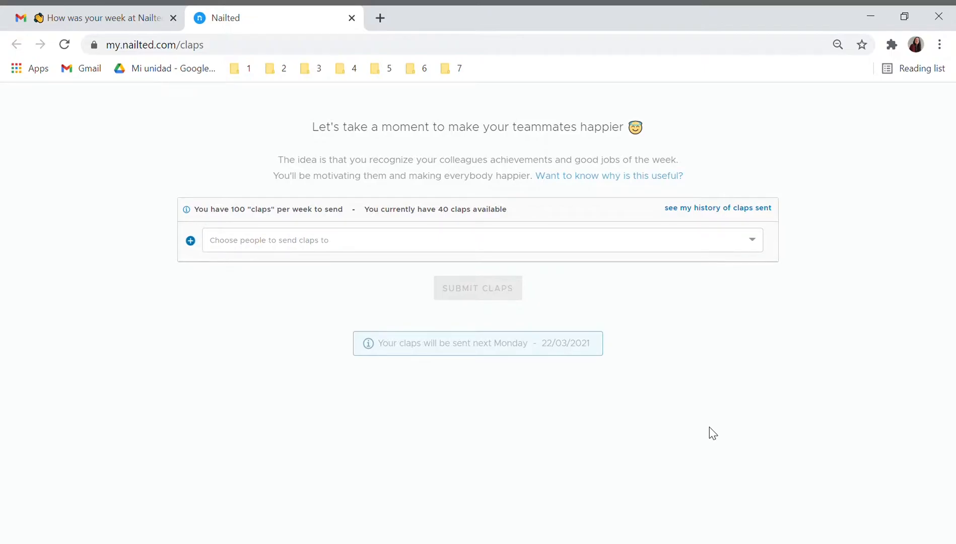
mouse_move(481, 249)
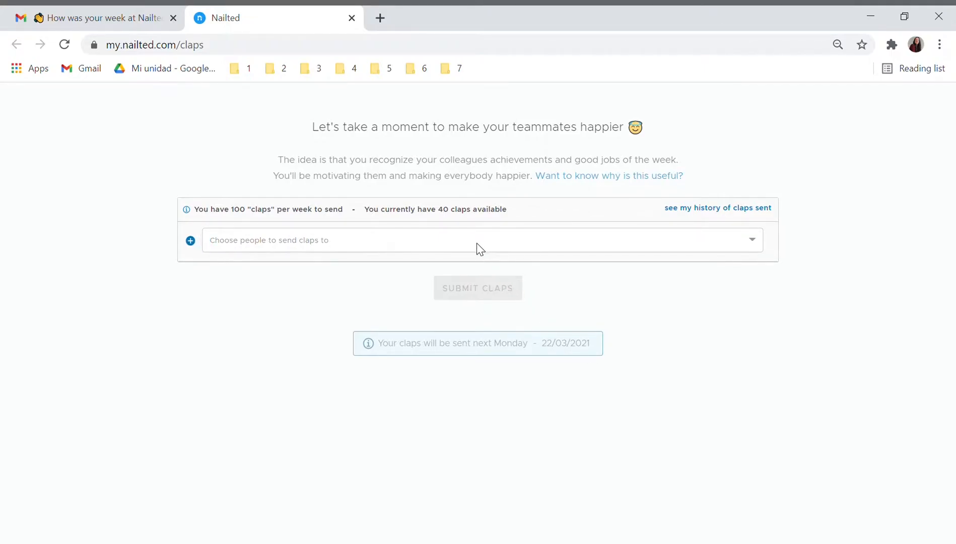
Send all 40 claps to colleague 'migue' with 'Thank you for being there everytime I need a helping hand!'.
type("migue")
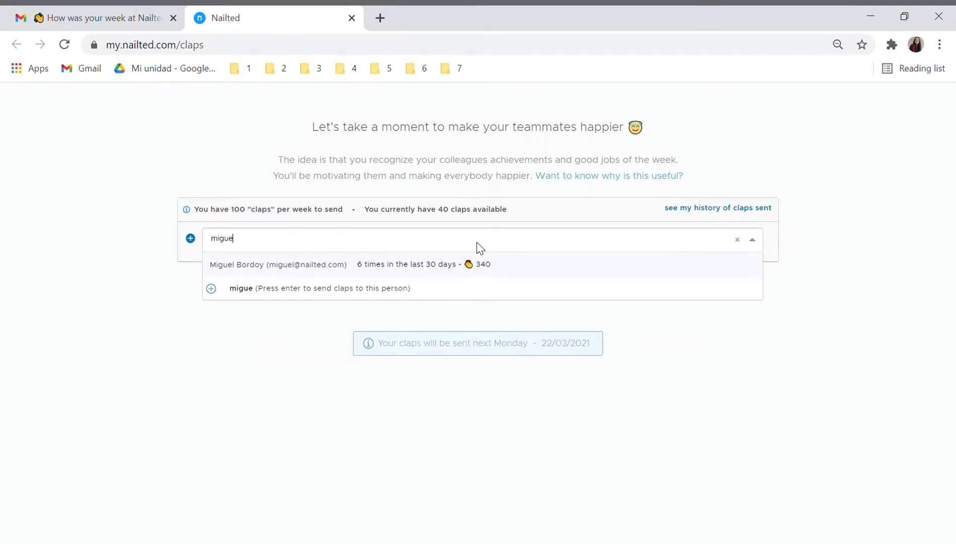
left_click(278, 263)
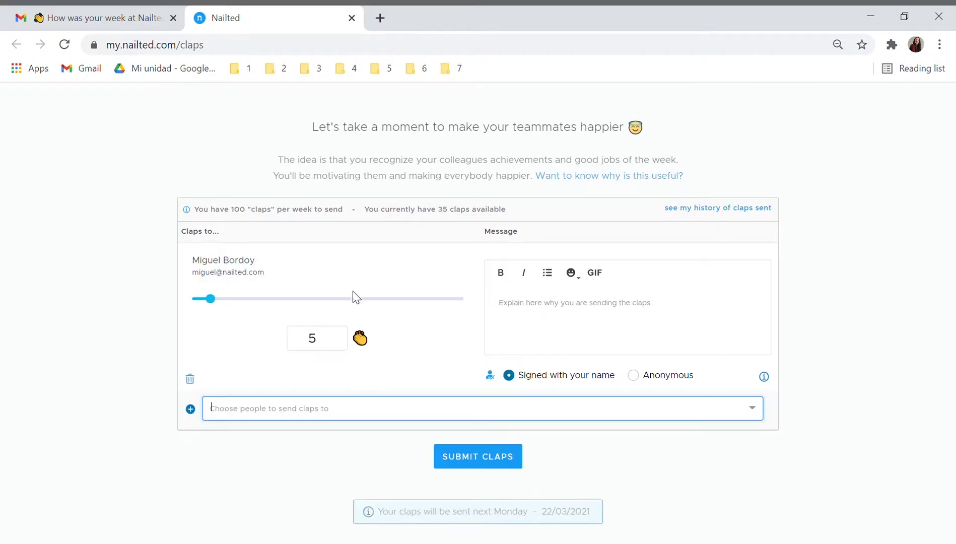
left_click_drag(210, 299, 261, 299)
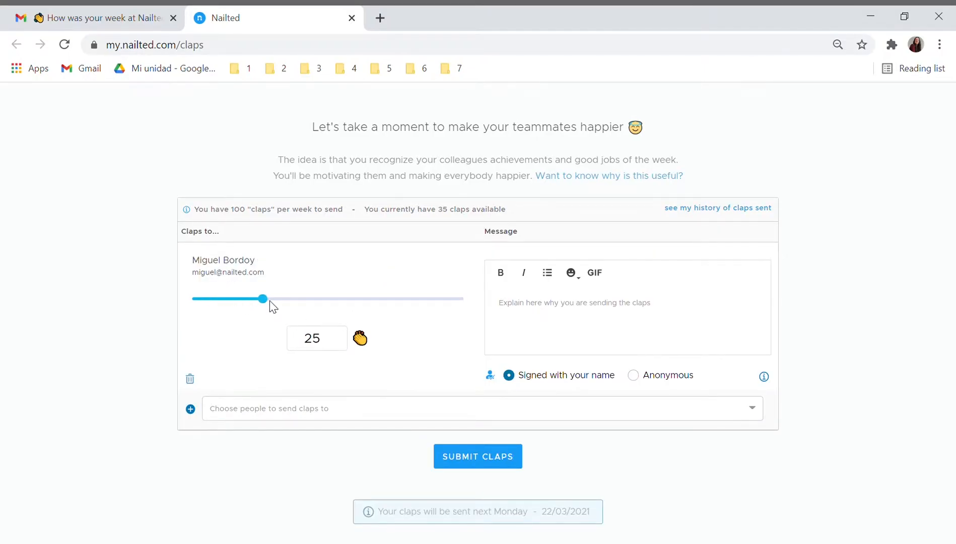
left_click_drag(263, 299, 298, 299)
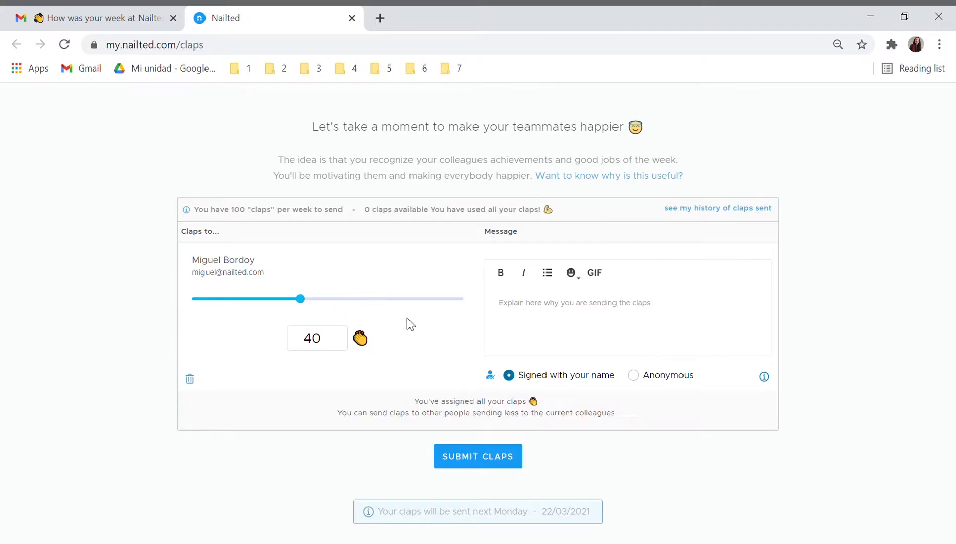
type("Thank you for being there everytime I need a helping hand!")
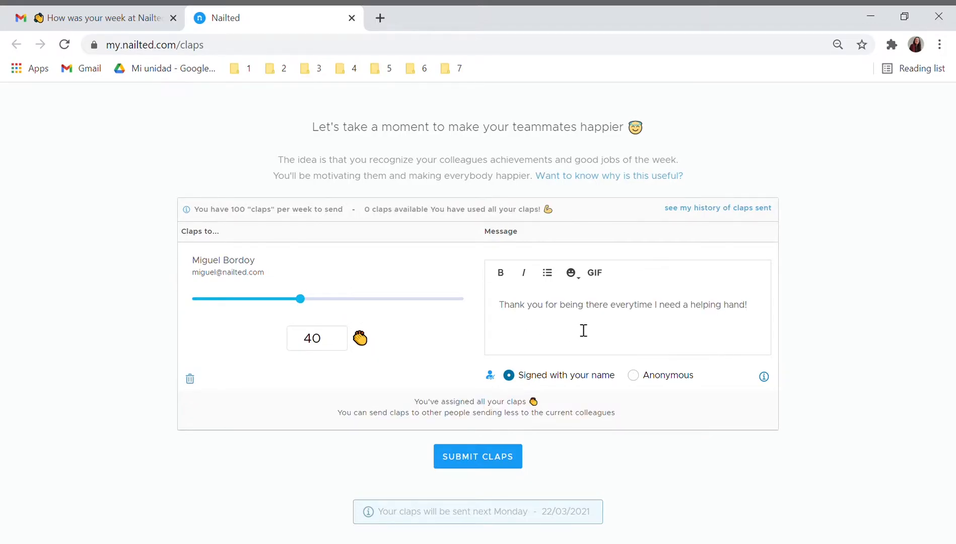
left_click(478, 456)
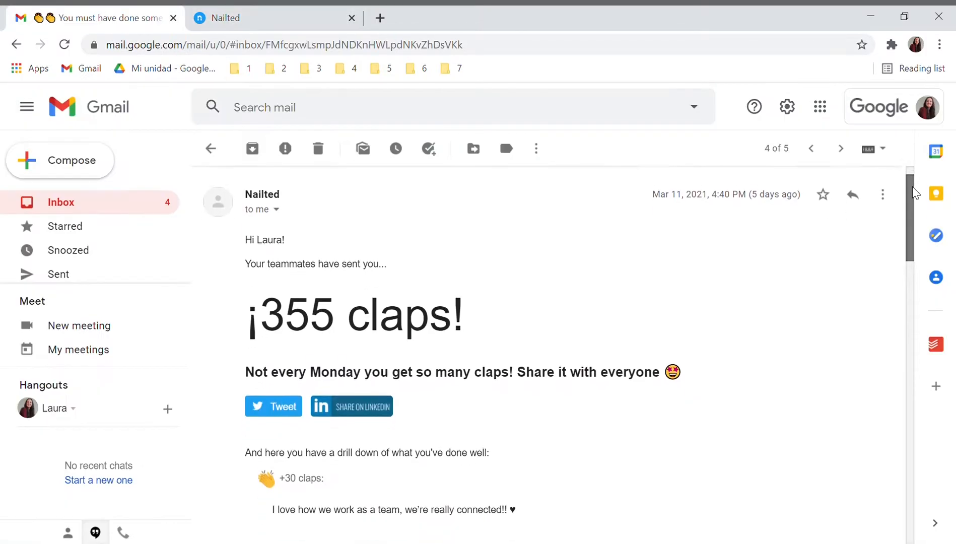
Scroll through the received-claps email to read each teammate's message.
scroll("down", 3)
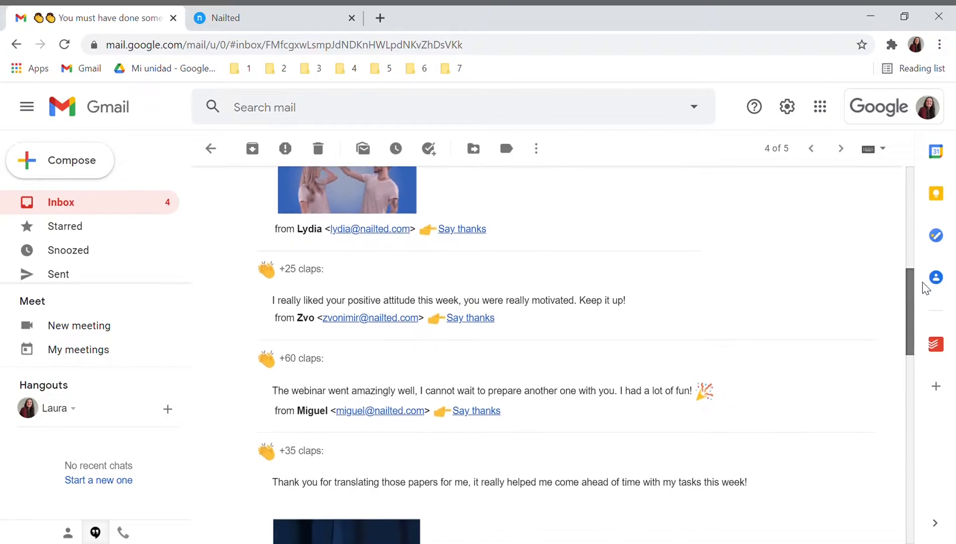
scroll("down", 3)
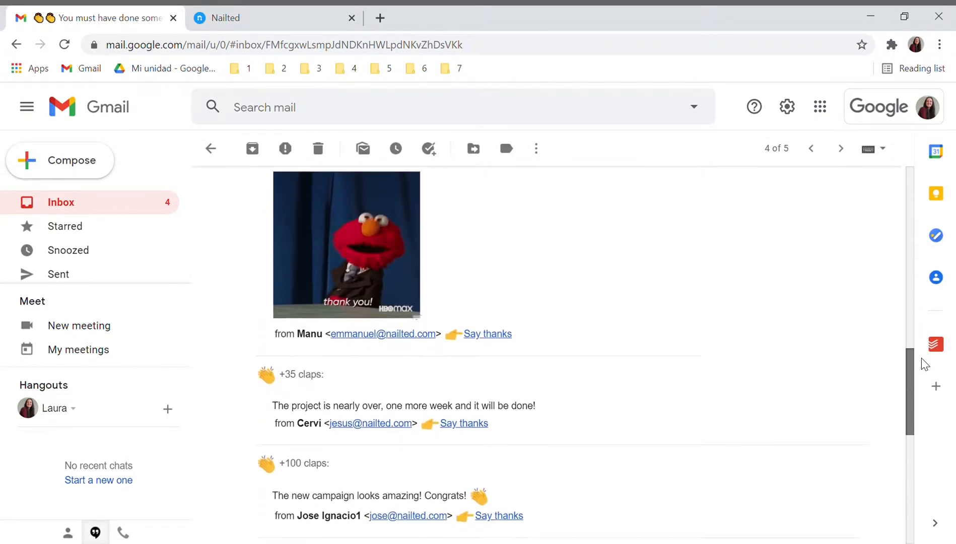
scroll("down", 3)
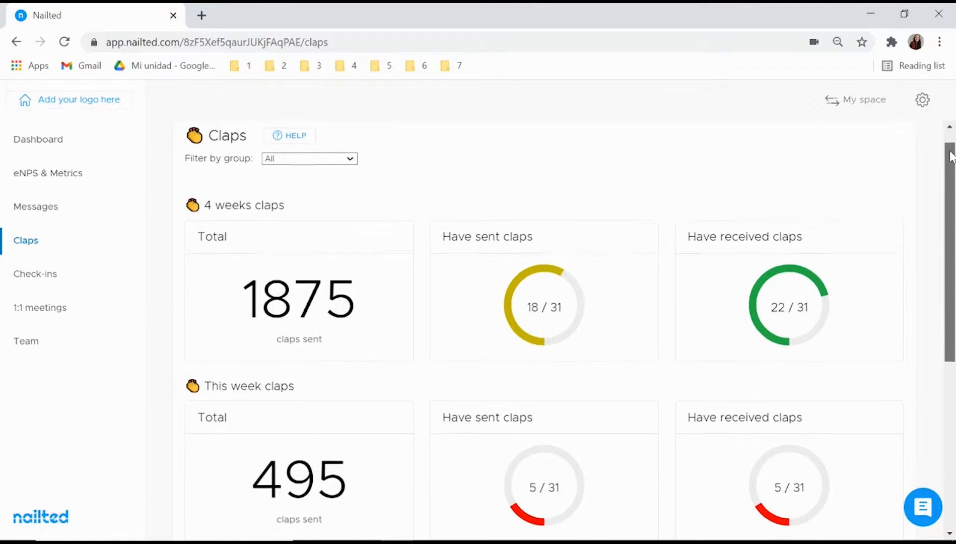
scroll("down", 3)
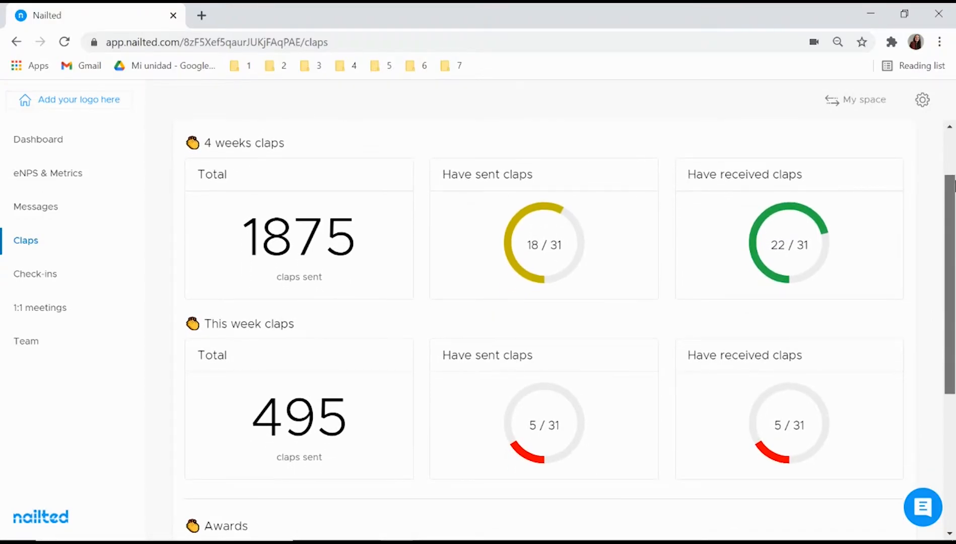
scroll("down", 3)
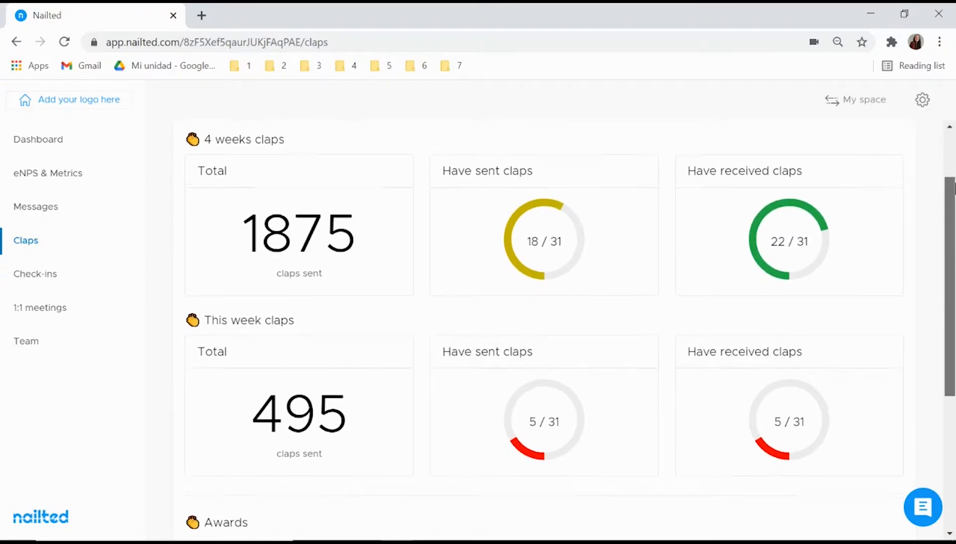
scroll("down", 3)
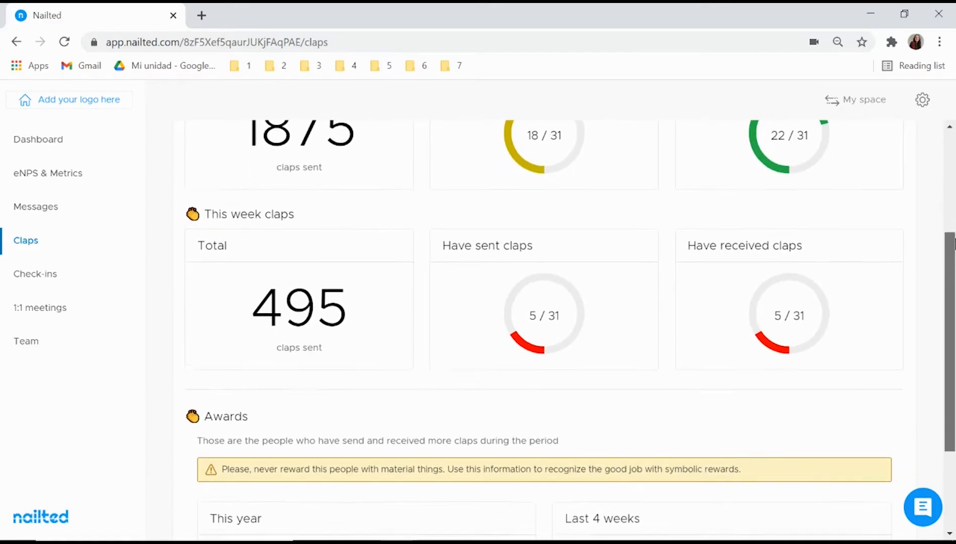
scroll("down", 3)
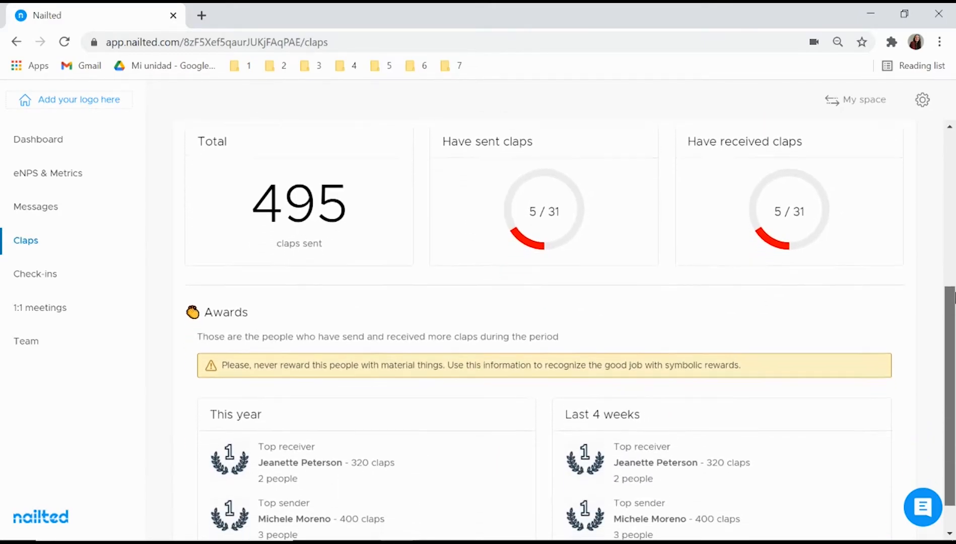
scroll("down", 3)
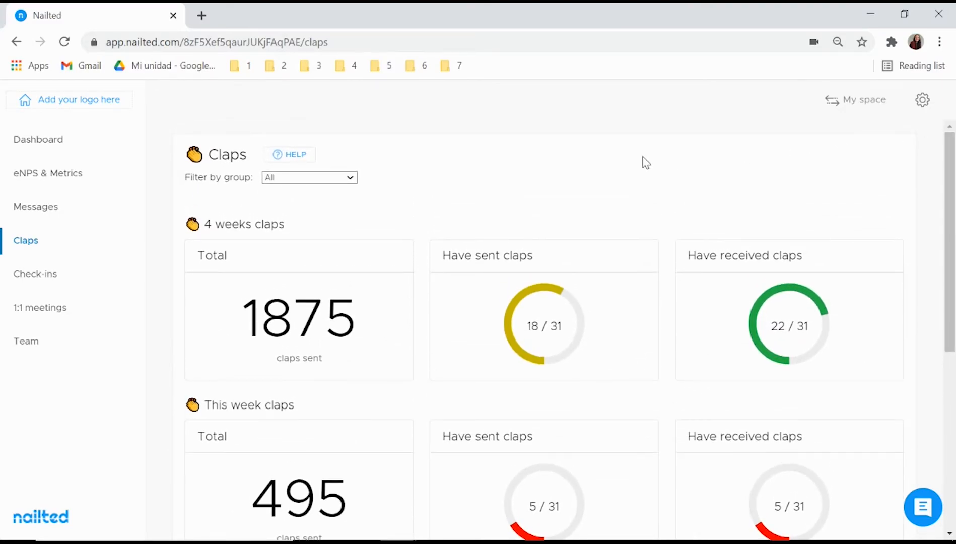
Show the clap statistics for the Support, Spain and then Rome groups.
left_click(309, 177)
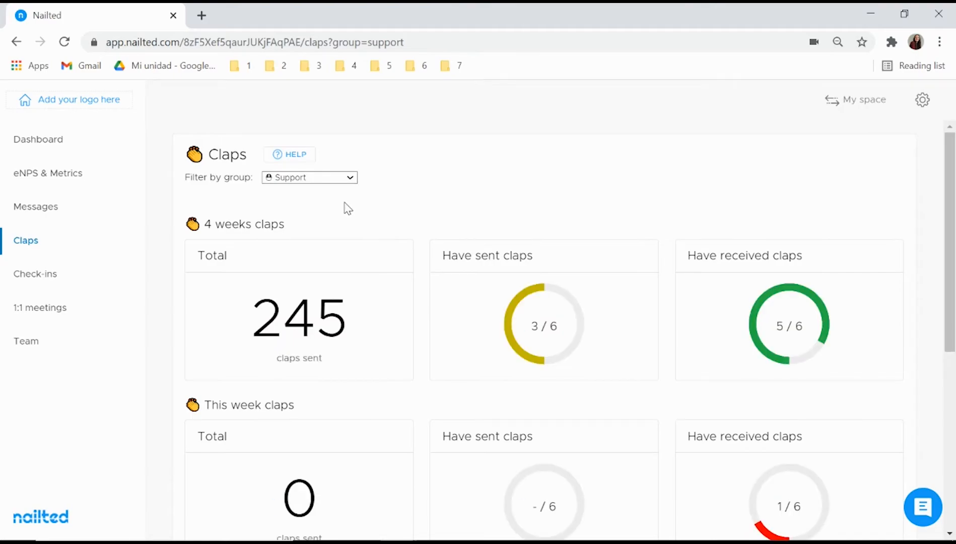
left_click(310, 177)
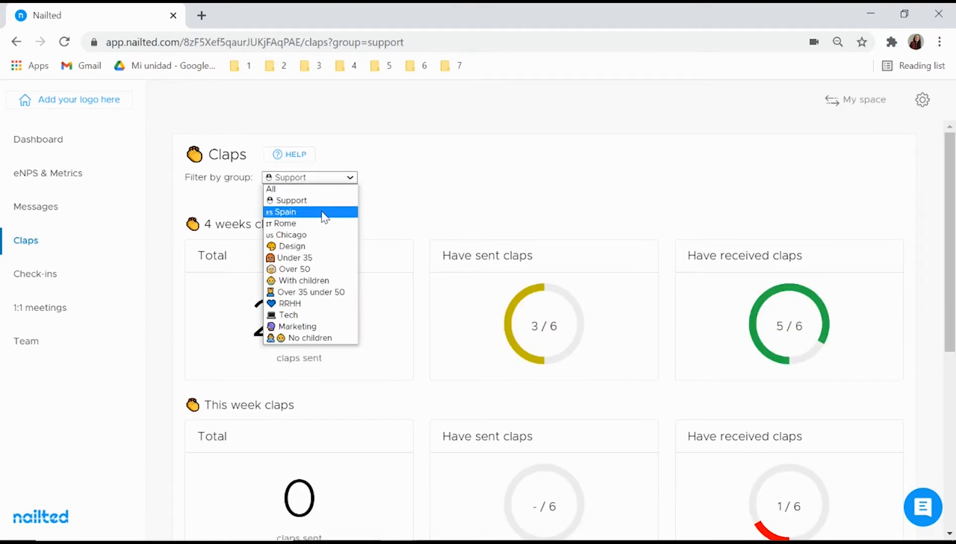
left_click(285, 212)
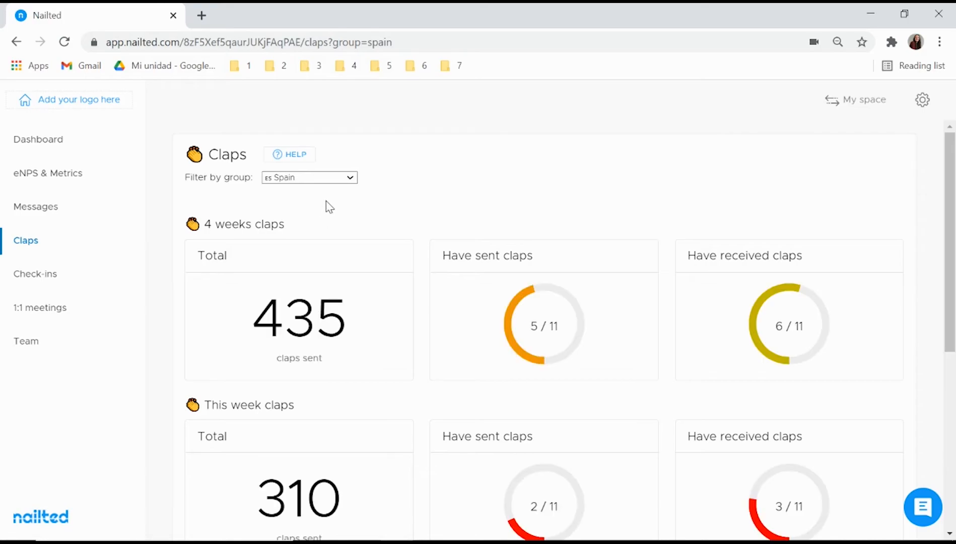
left_click(307, 177)
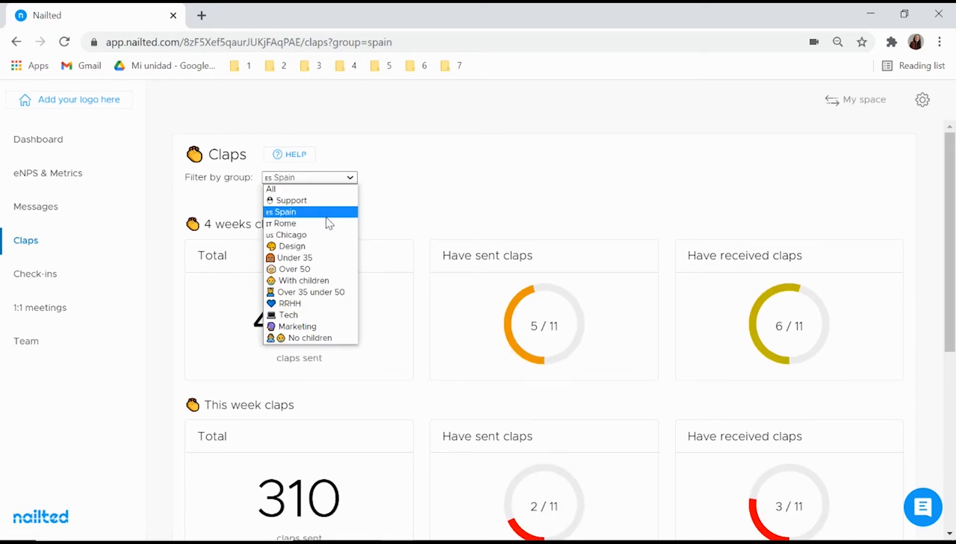
left_click(283, 223)
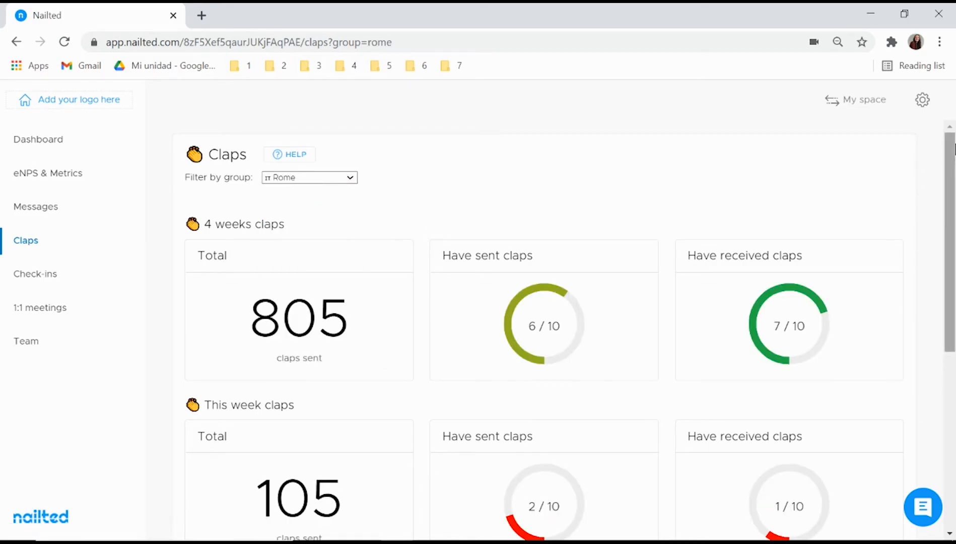
scroll("down", 3)
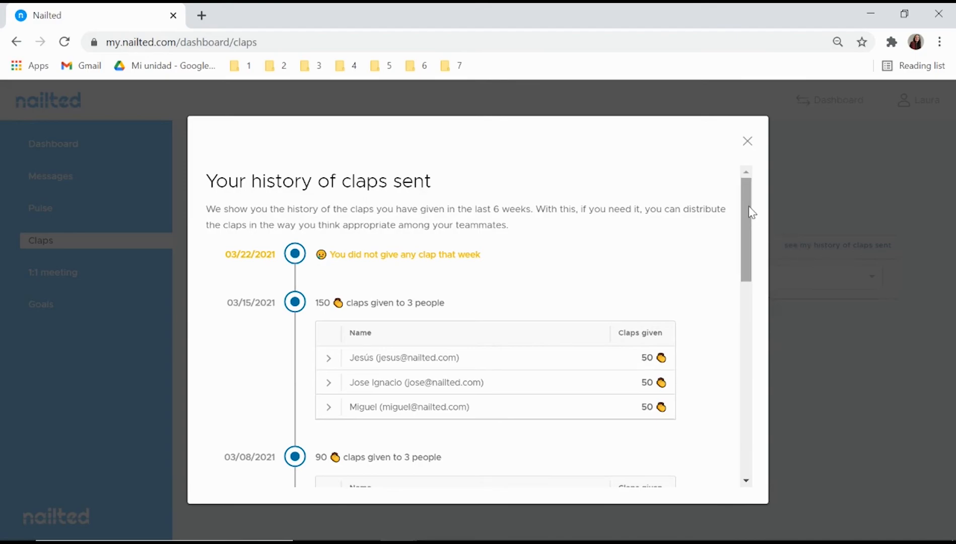
Scroll the claps-sent history down to the earlier weeks (90 on 03/08, 400 on 03/01).
scroll("down", 3)
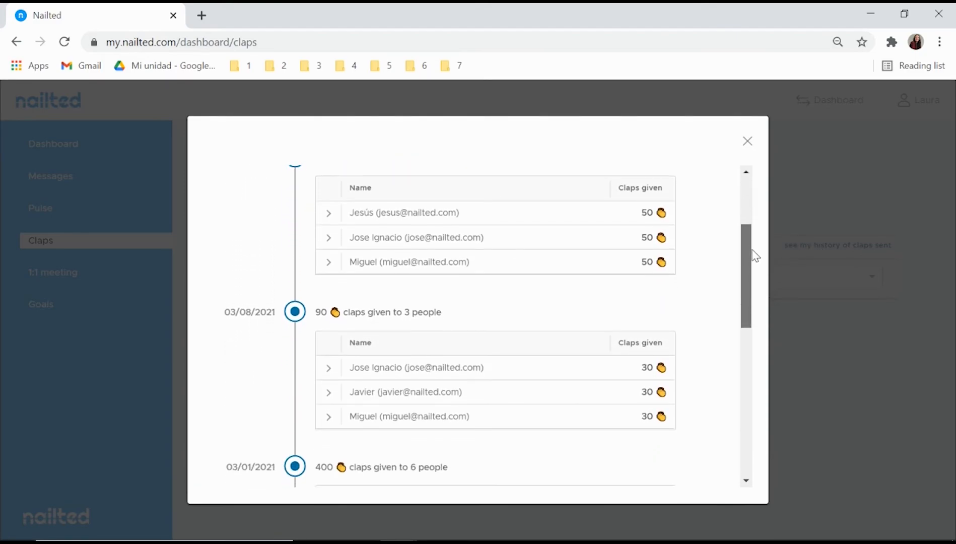
scroll("down", 3)
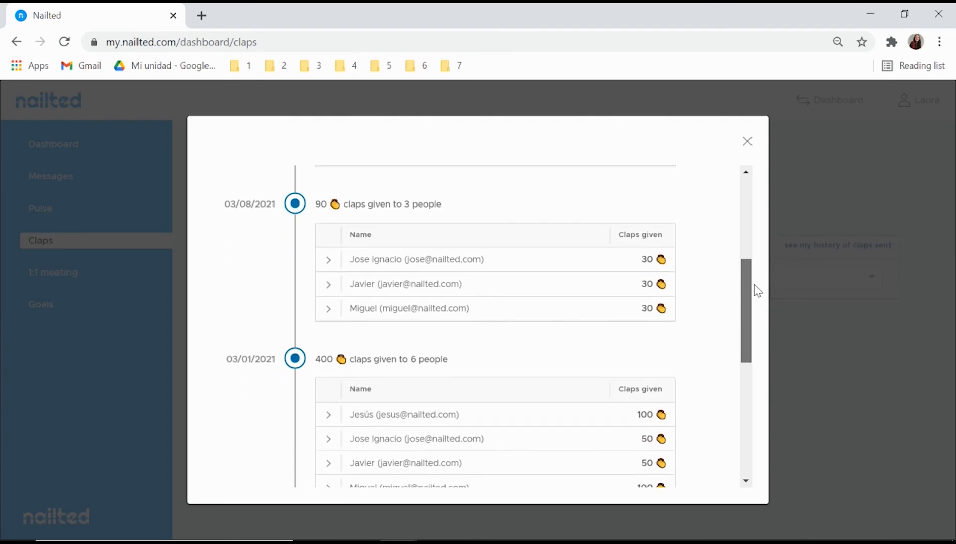